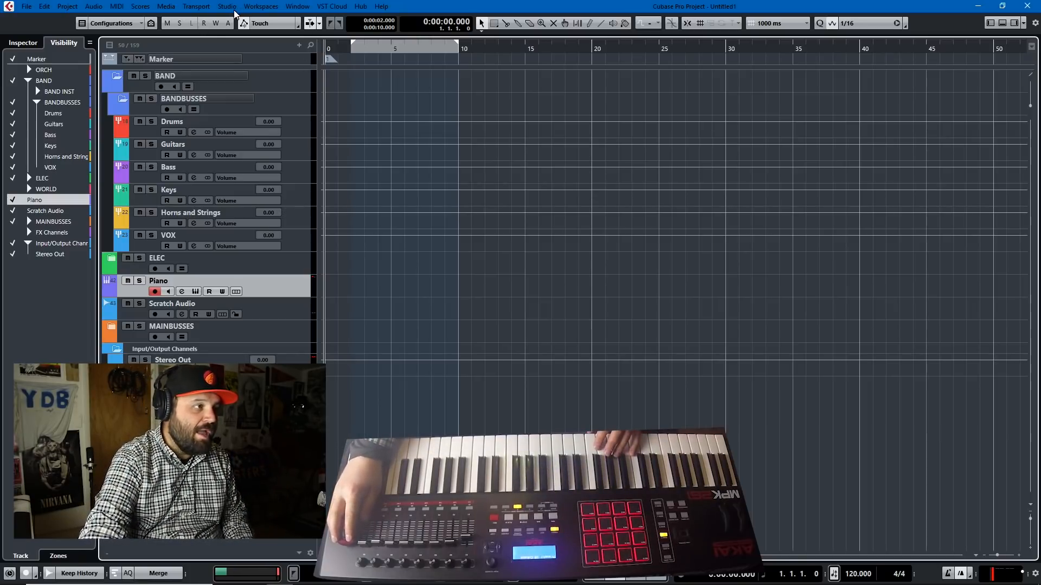
Bring up Studio Setup from the Studio menu to reach the remote devices settings.
left_click(226, 6)
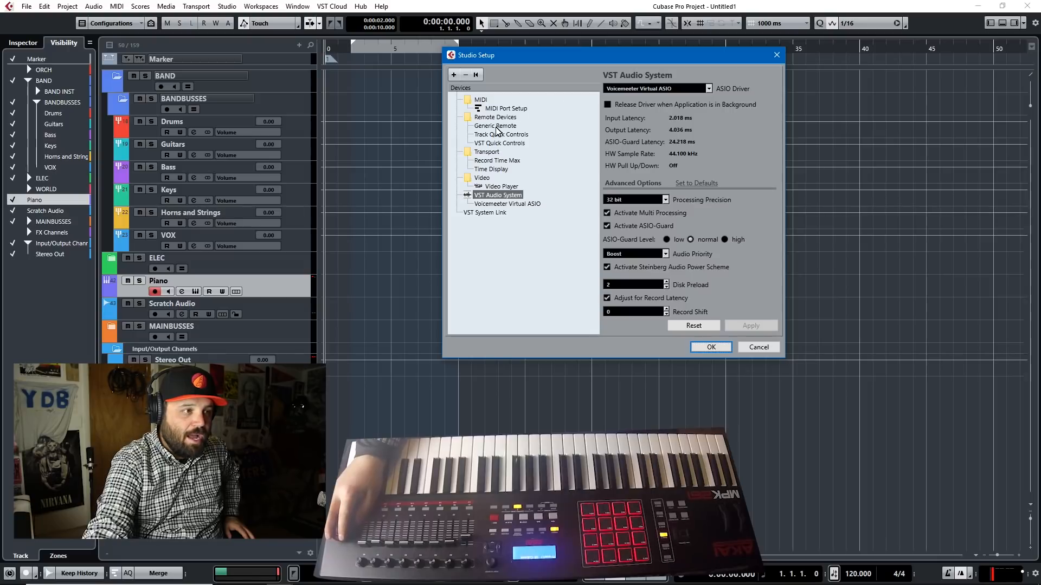